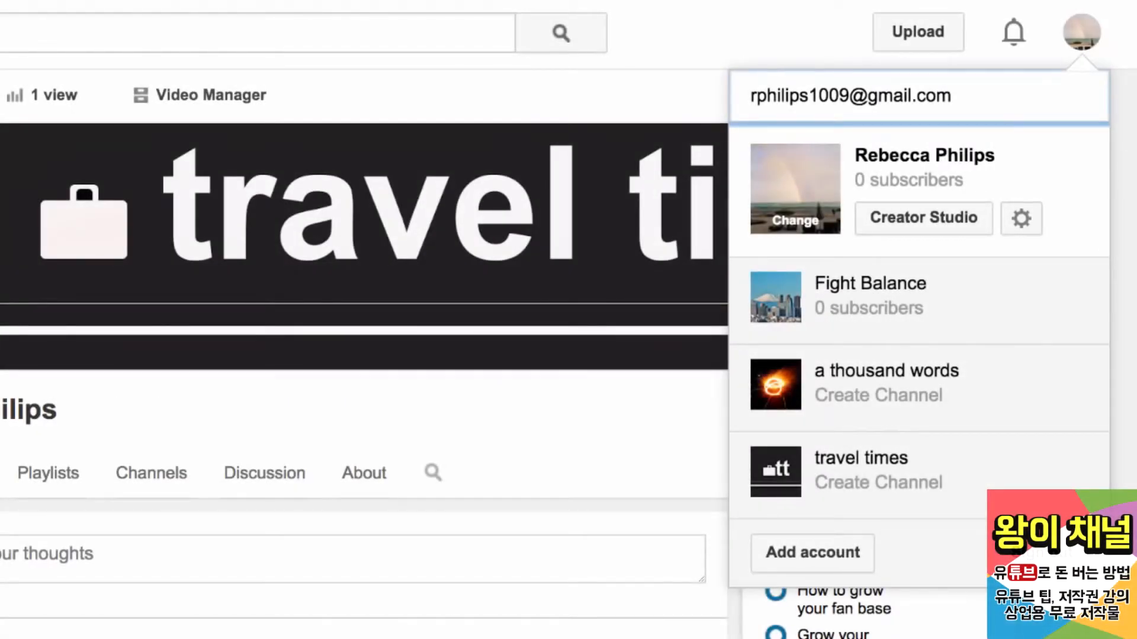
mouse_move(1021, 219)
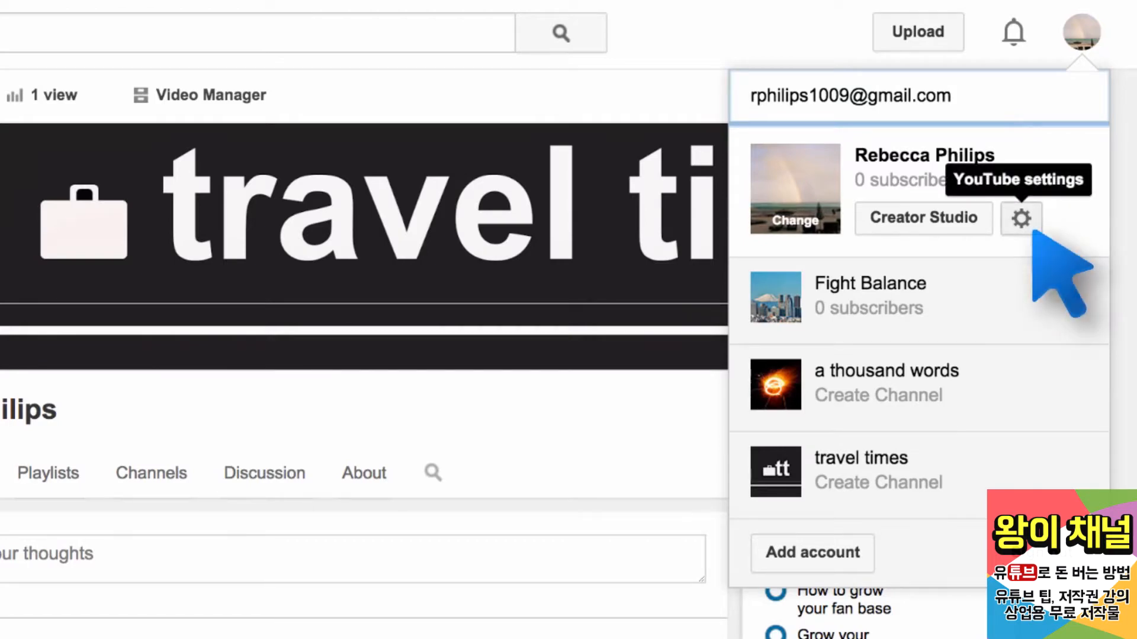
- Open YouTube settings from the account menu's gear icon to reach the Overview page
click(1021, 219)
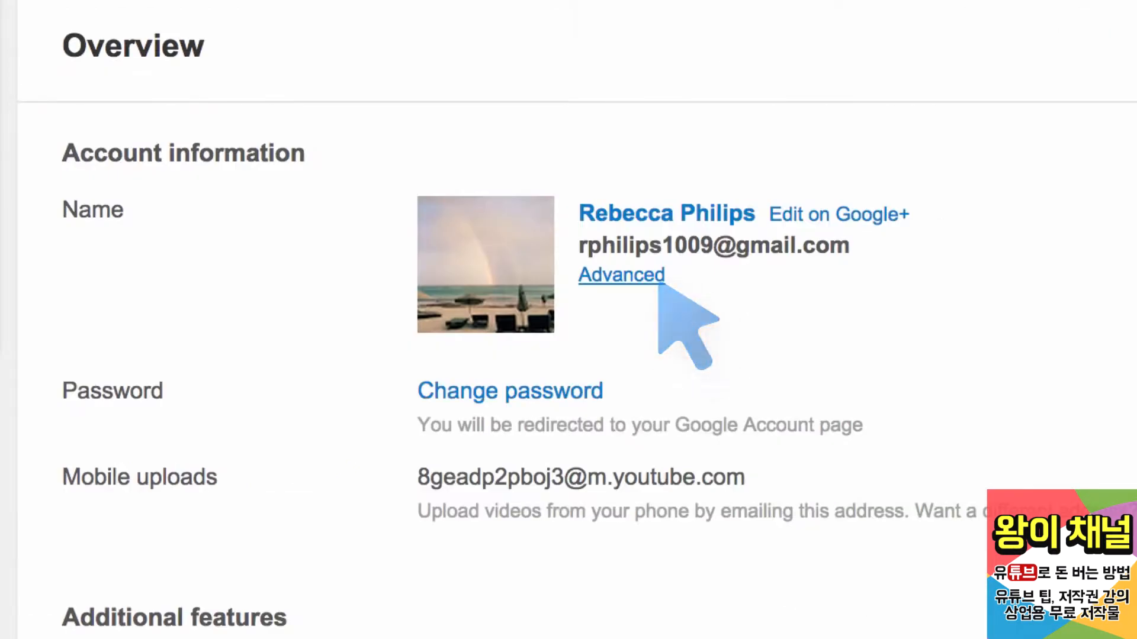
- Open the Advanced channel settings under the account name
click(619, 274)
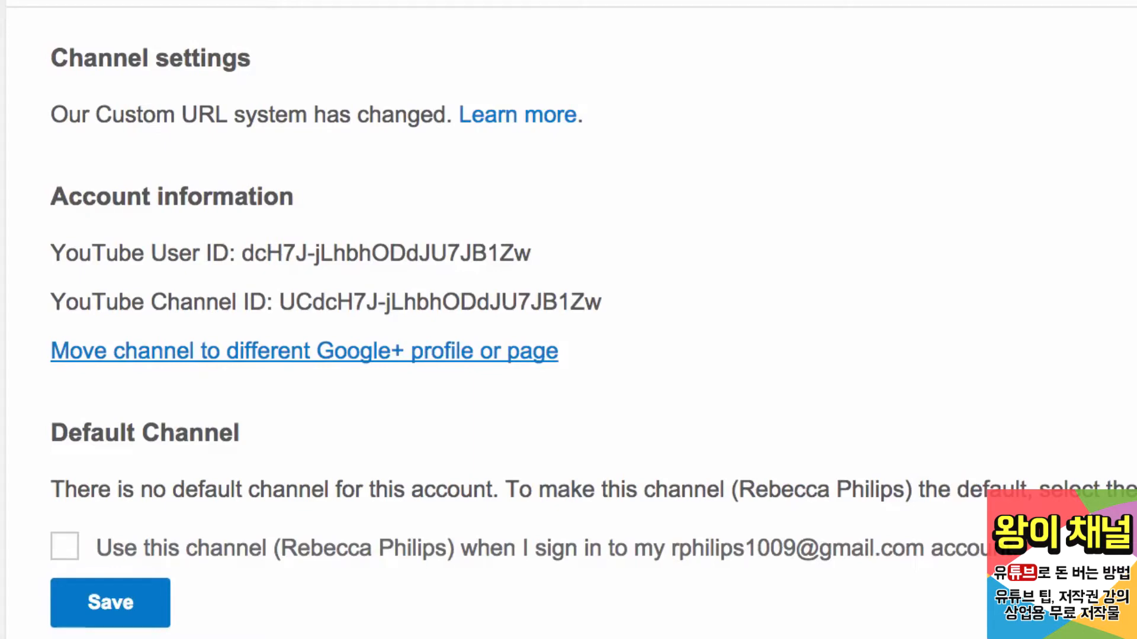
mouse_move(562, 391)
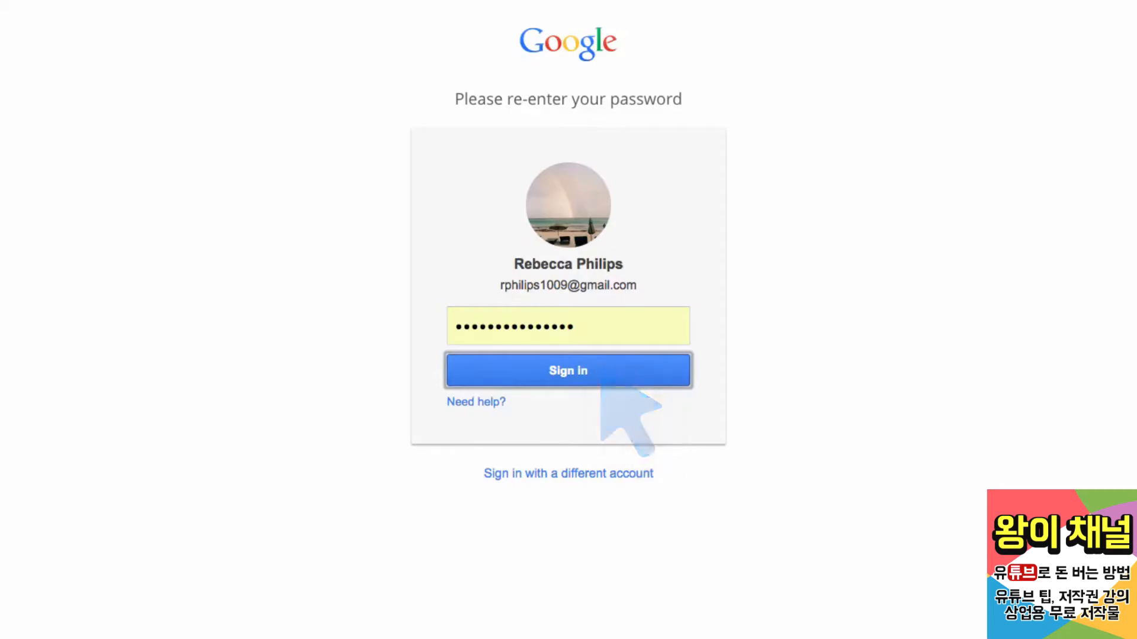
- Sign in again with the Google password to reach the Move YouTube channel page
click(568, 370)
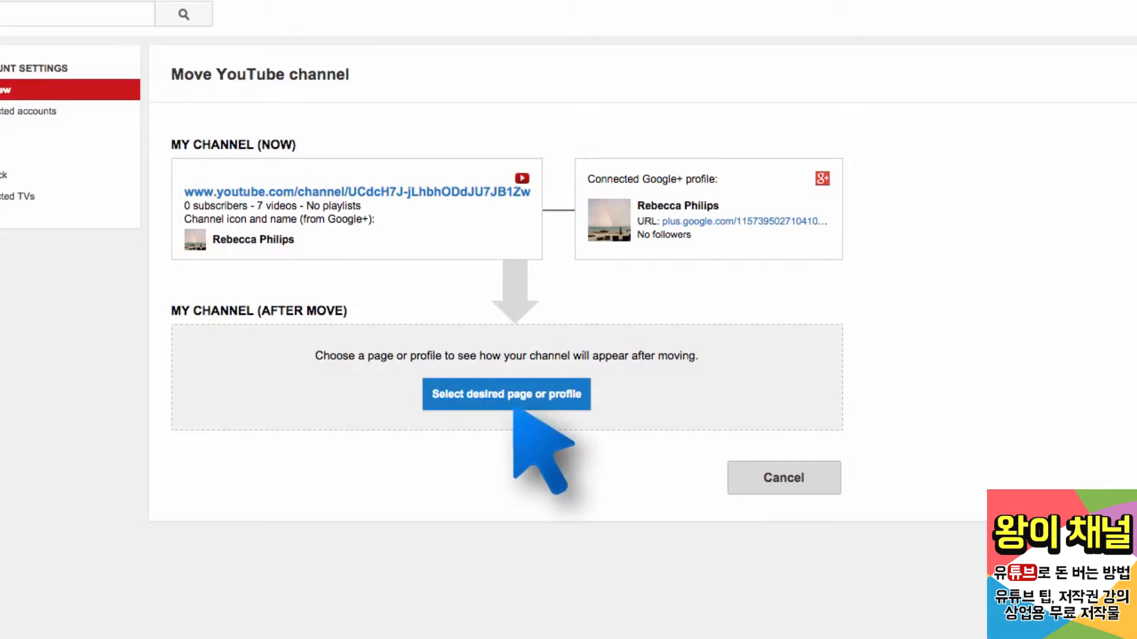
- Expand 'Select desired page or profile' to list travel times and a thousand words
click(506, 394)
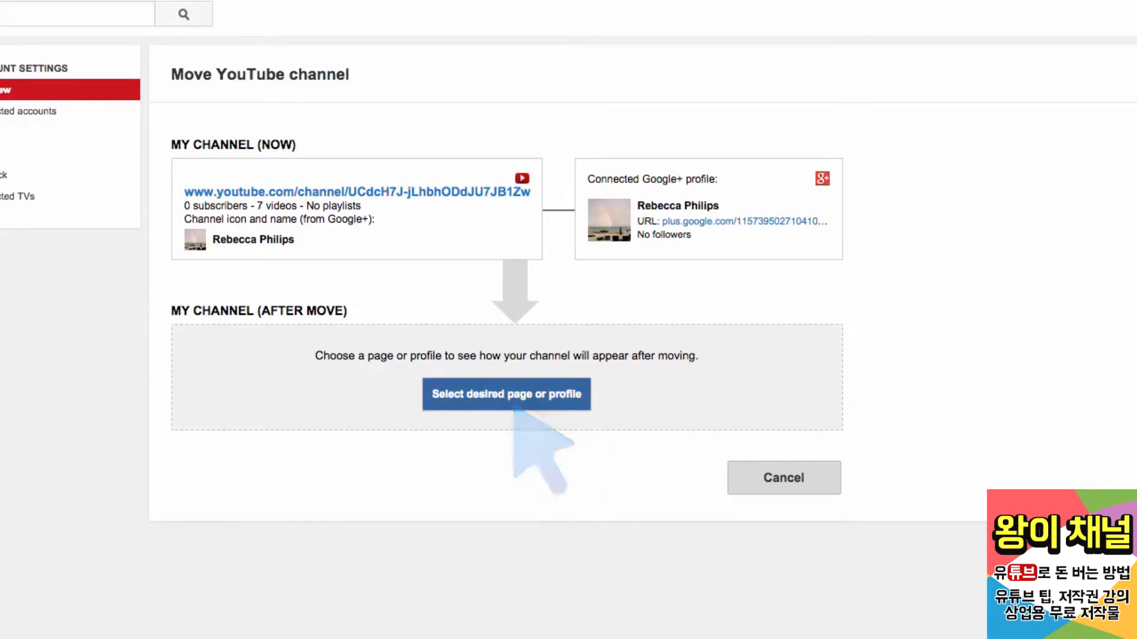
click(506, 394)
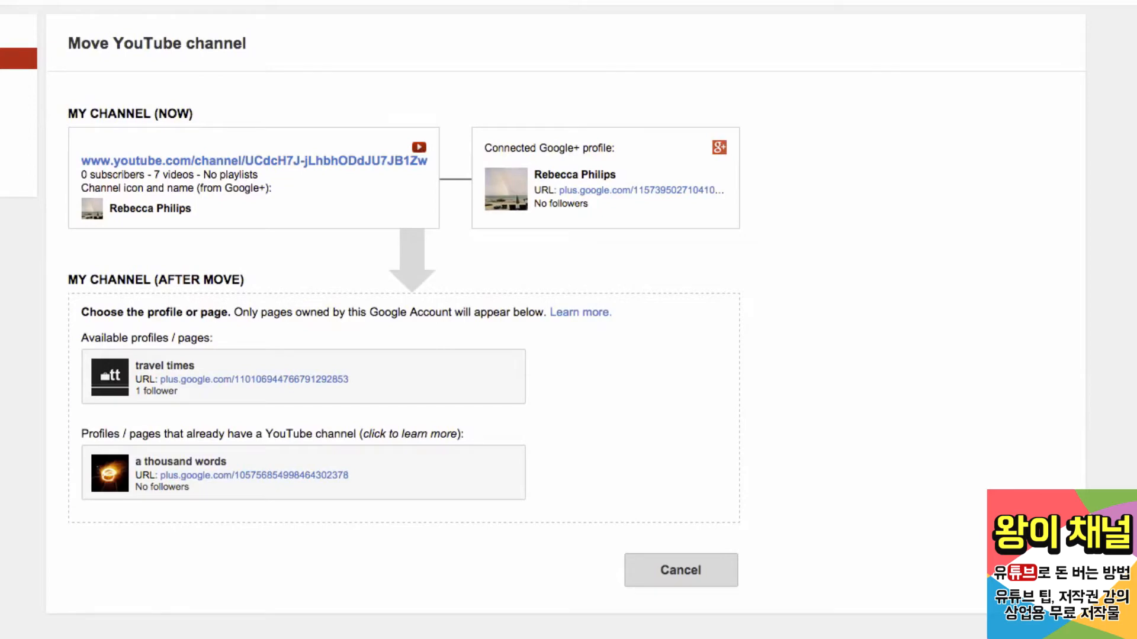
click(303, 378)
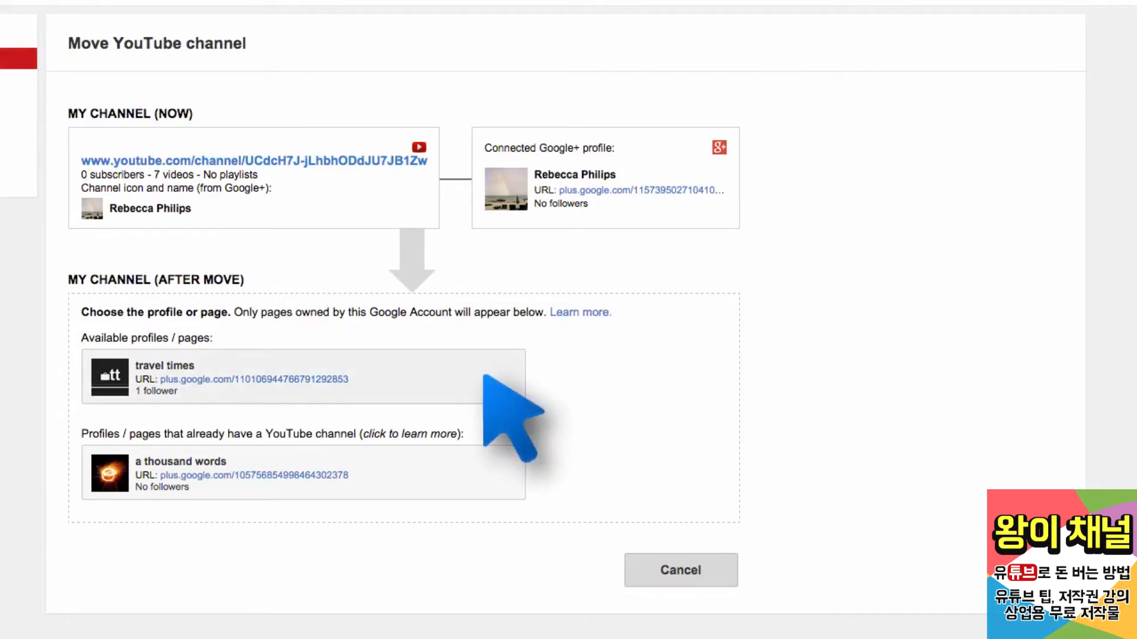
- Choose the travel times page, then start and confirm 'Move channel'
click(290, 378)
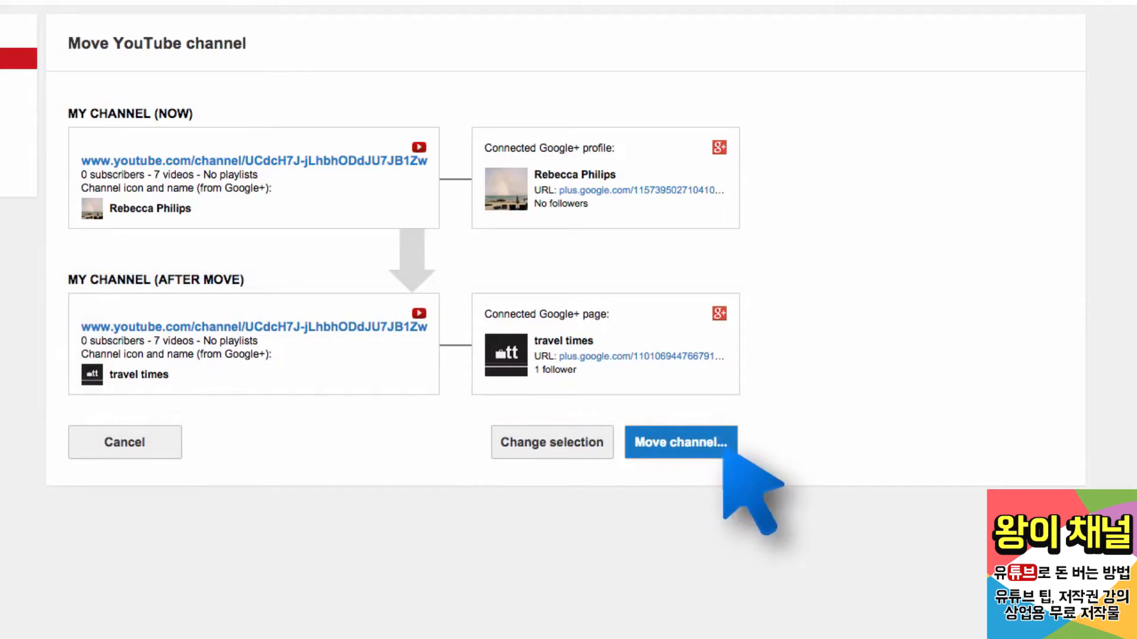
click(675, 442)
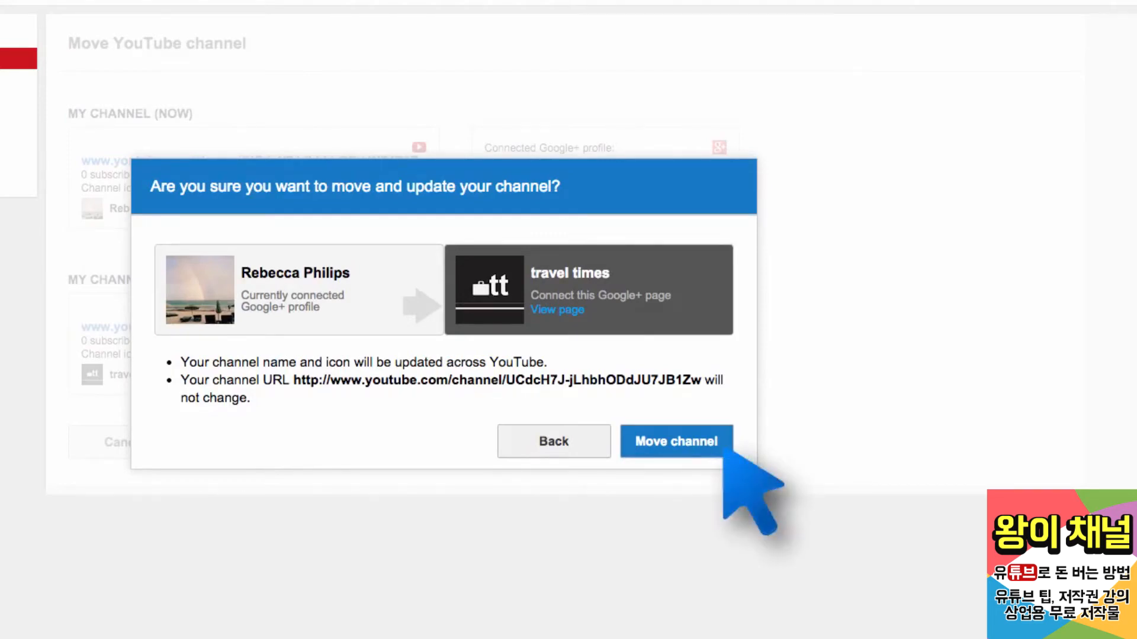
click(674, 442)
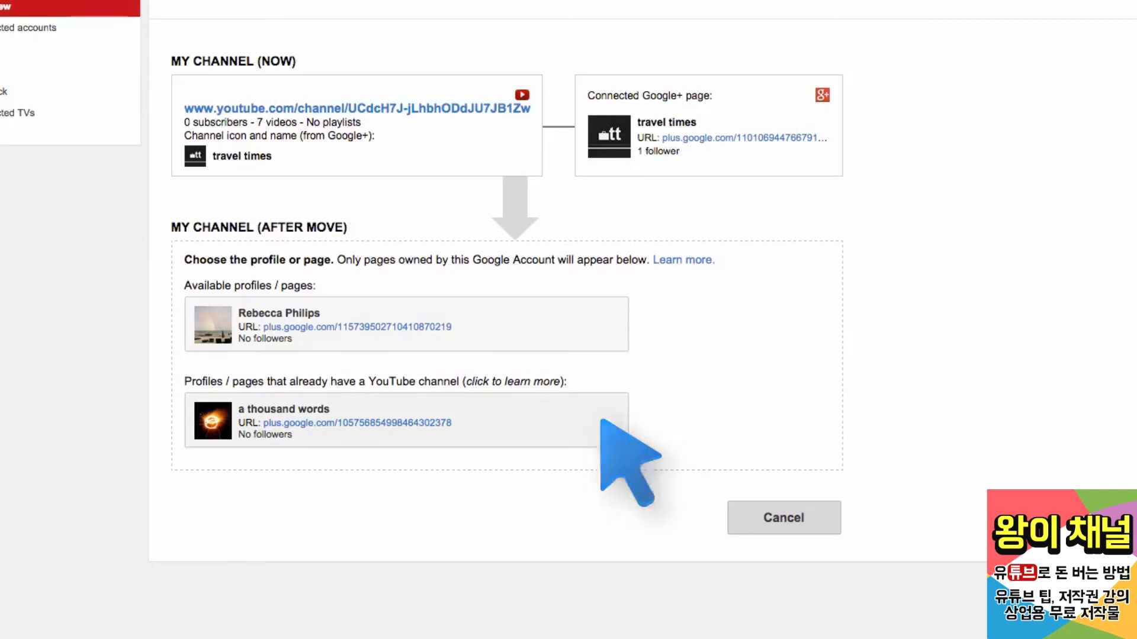
- Choose the a thousand words page and accept deleting its existing channel
click(406, 421)
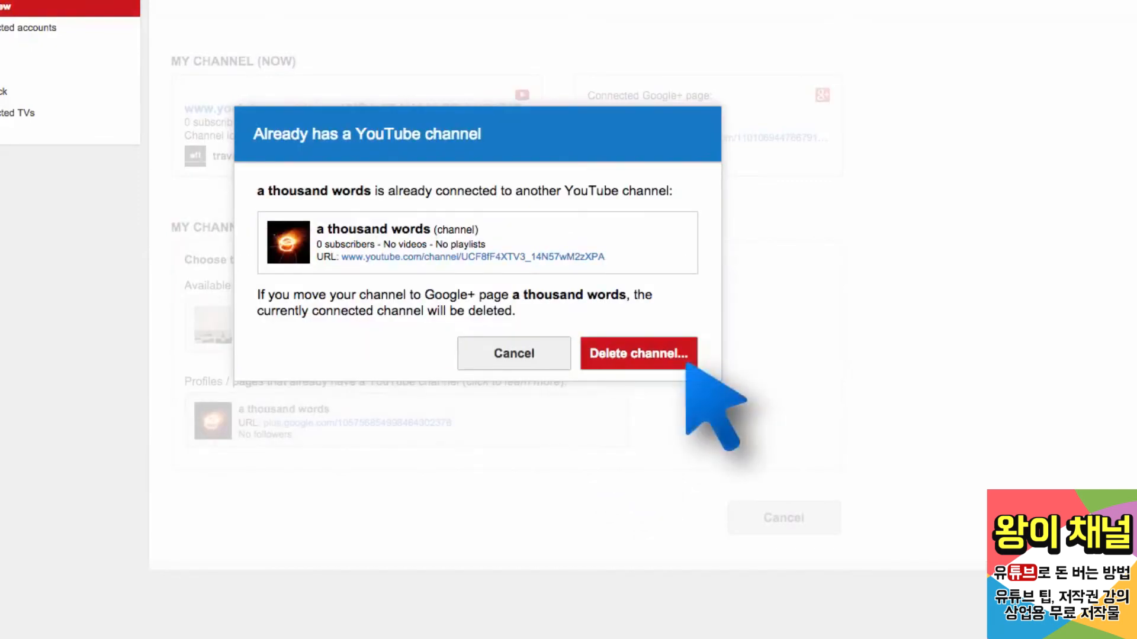
click(636, 354)
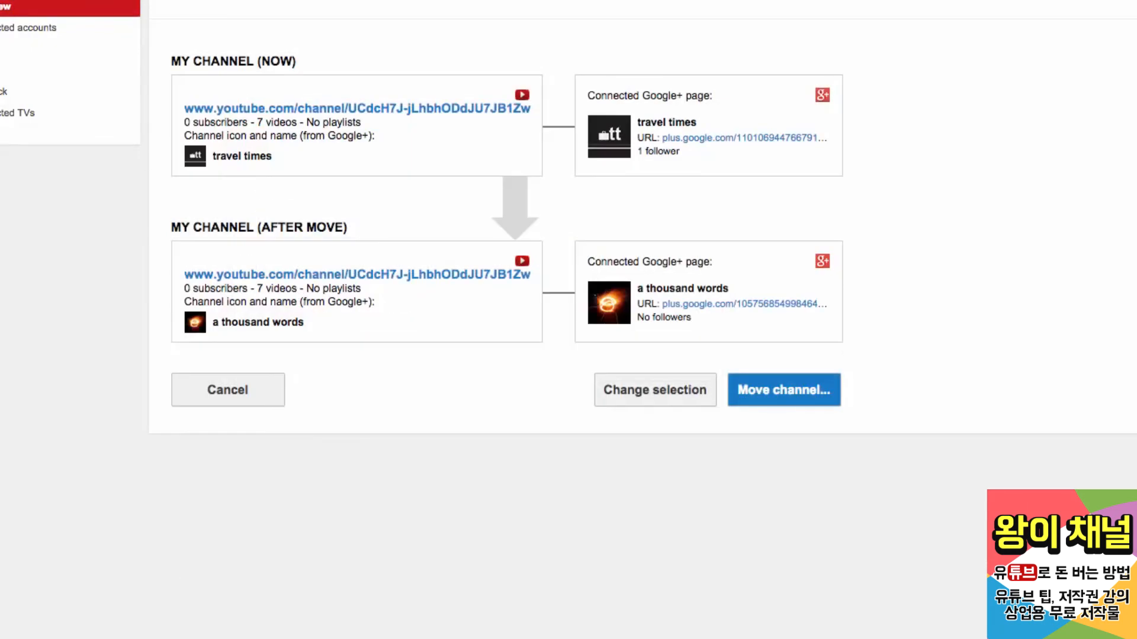